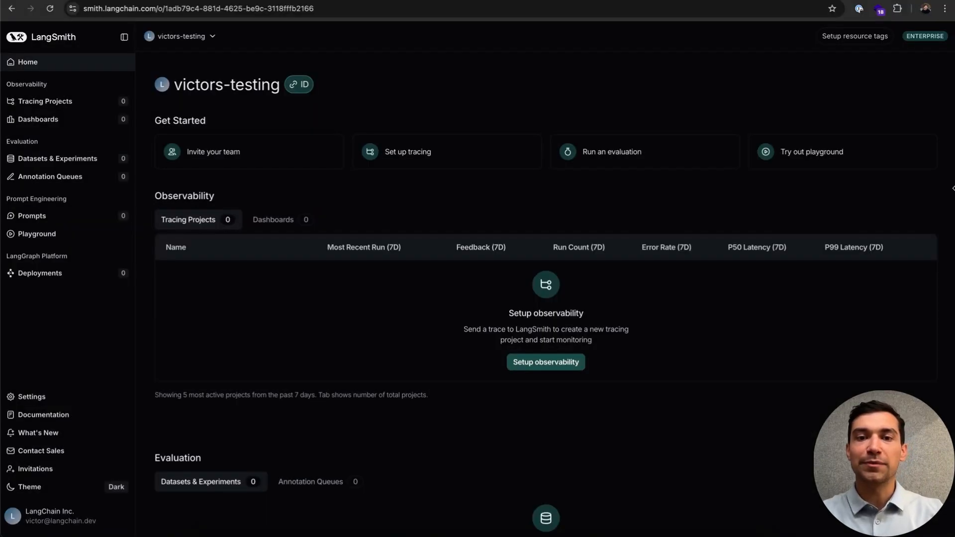
pyautogui.moveTo(91, 257)
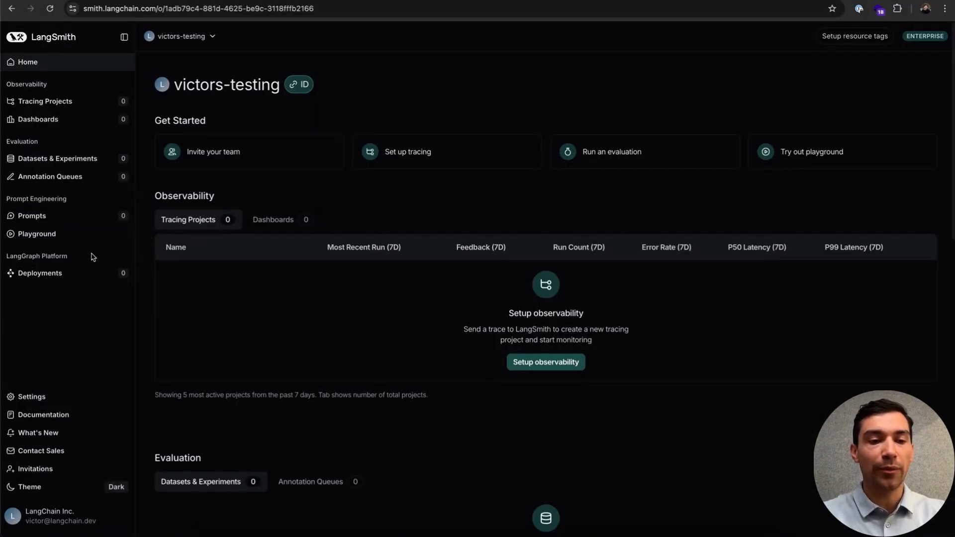
# Start a new LangGraph Platform deployment and choose Import with GitHub as its source
pyautogui.click(40, 273)
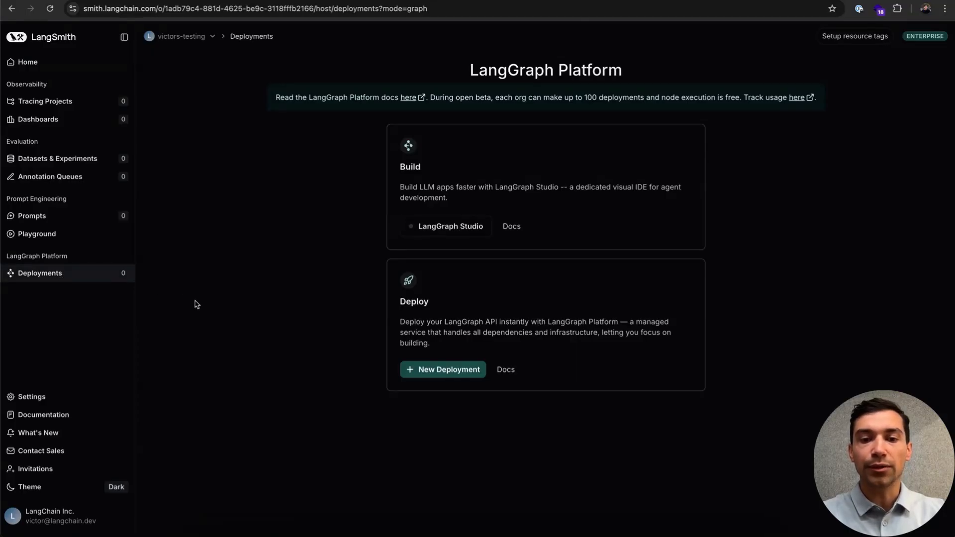
pyautogui.click(443, 369)
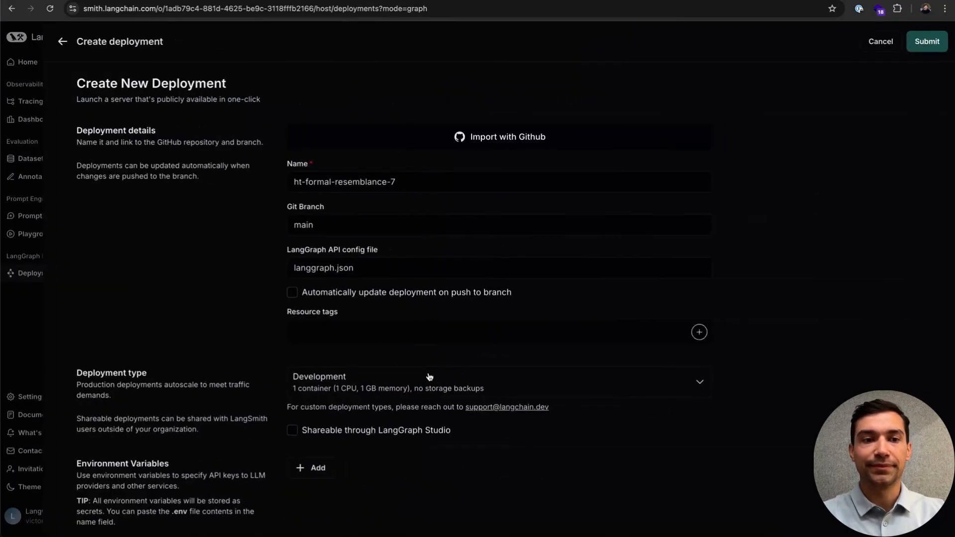
pyautogui.moveTo(926, 388)
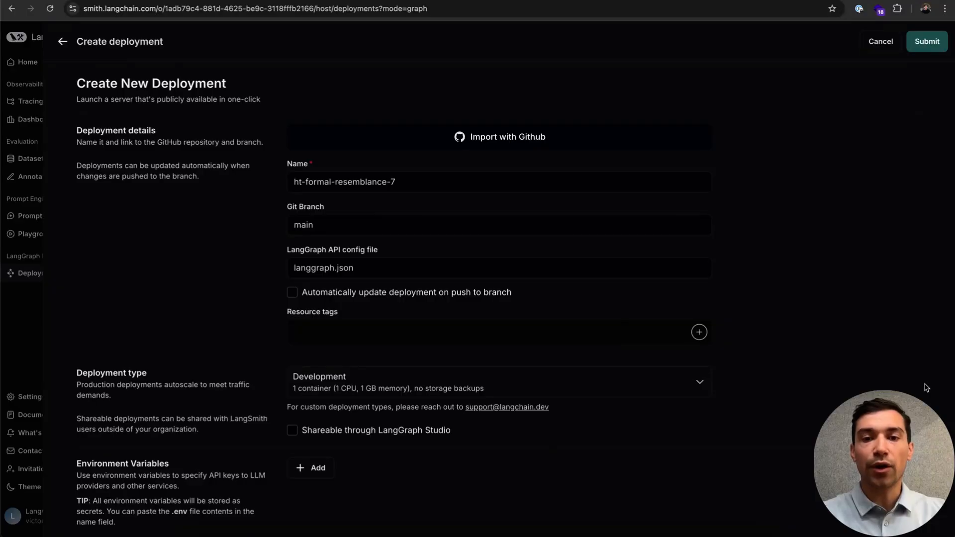
pyautogui.click(926, 41)
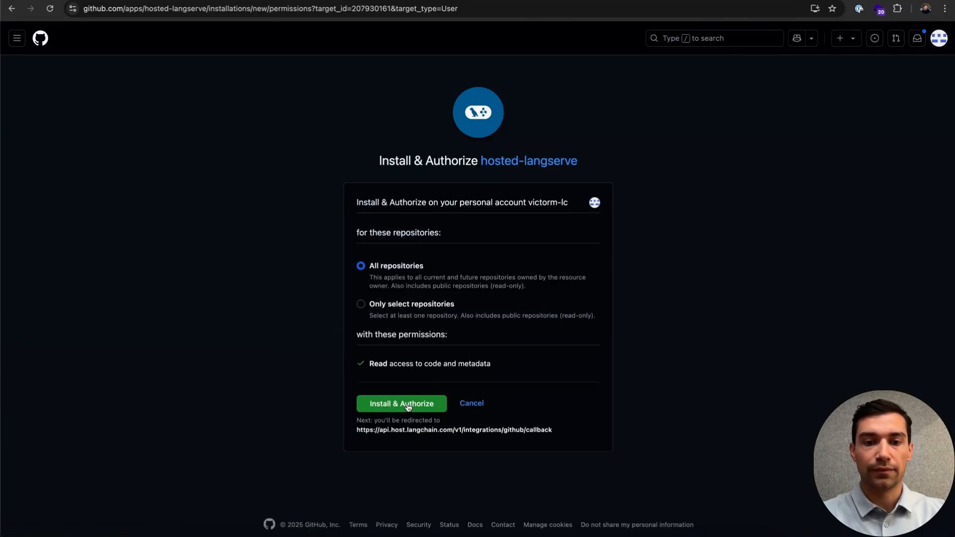
# Install and authorize the hosted-langserve app for all of the account's repositories
pyautogui.click(401, 404)
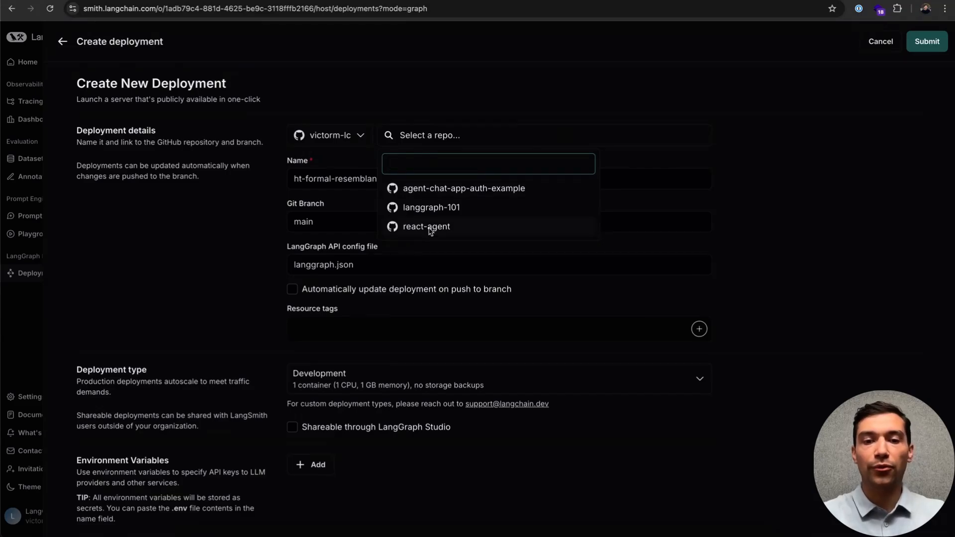
# Select the react-agent repository and name the deployment 'react-agent'
pyautogui.click(426, 226)
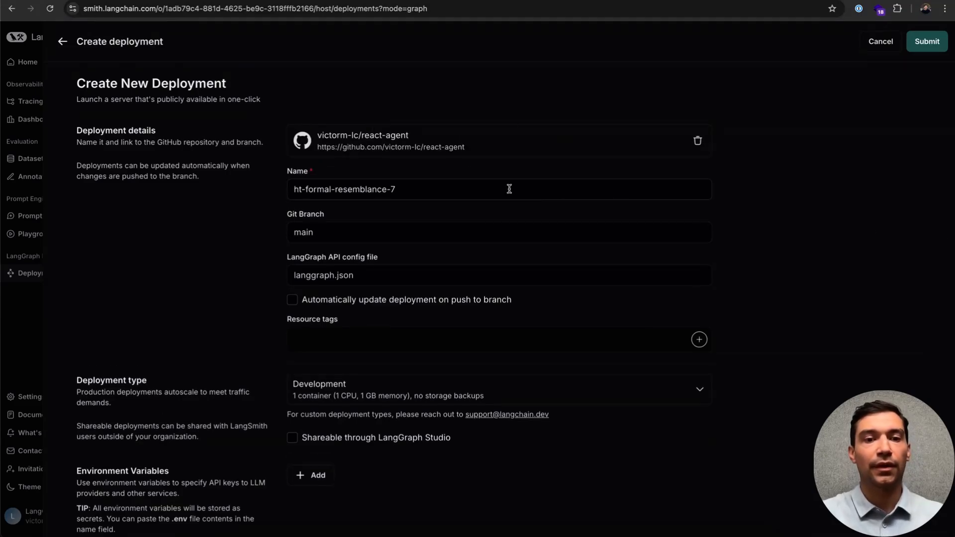
pyautogui.write('react-')
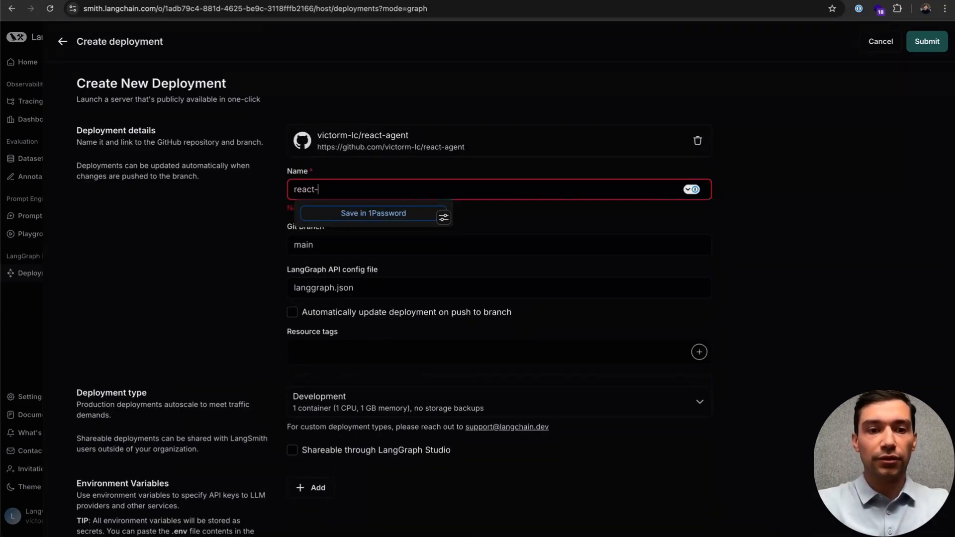
pyautogui.write('agent')
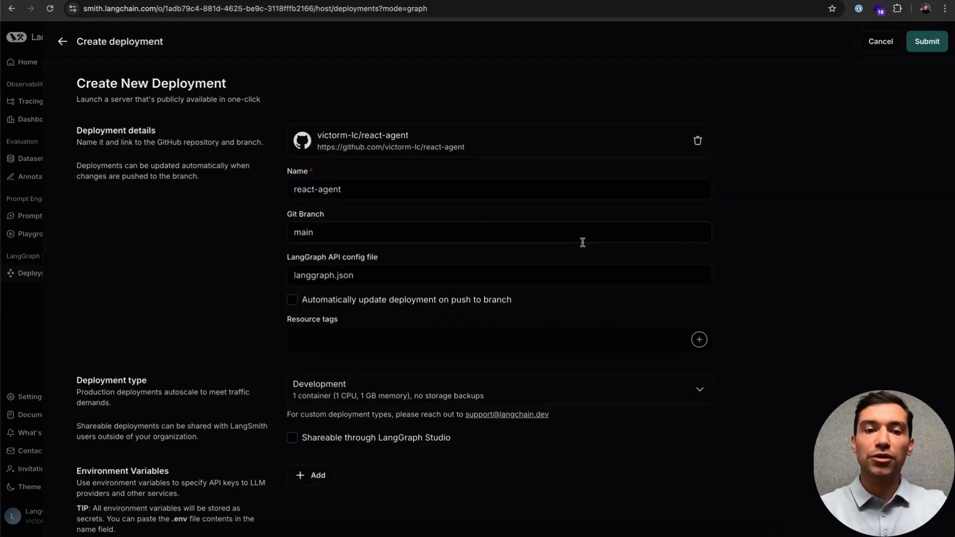
pyautogui.moveTo(569, 271)
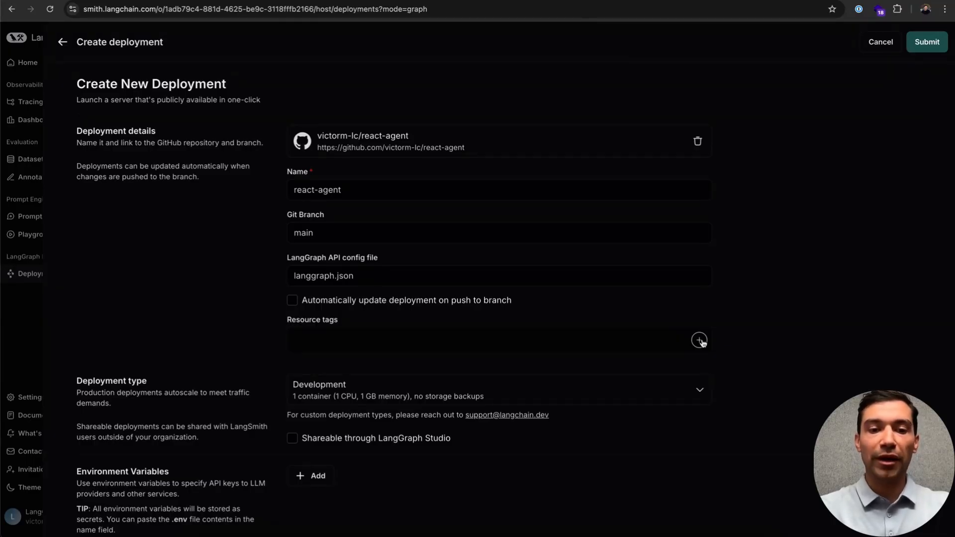
pyautogui.scroll(-3)
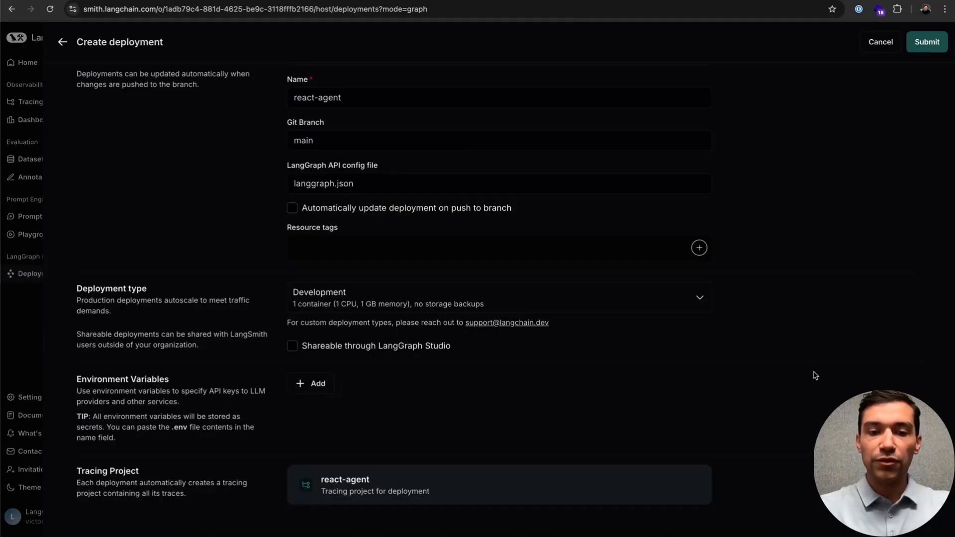
pyautogui.moveTo(806, 377)
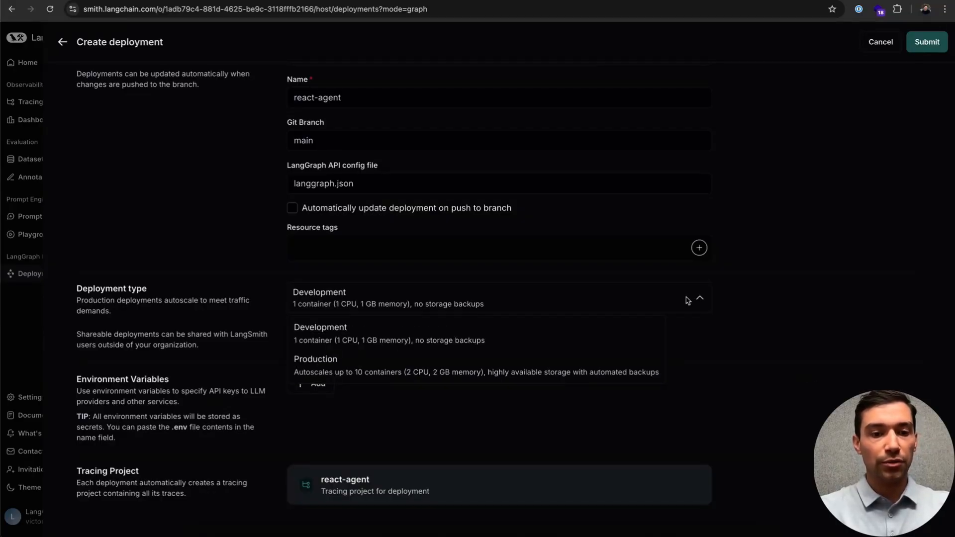
pyautogui.moveTo(527, 375)
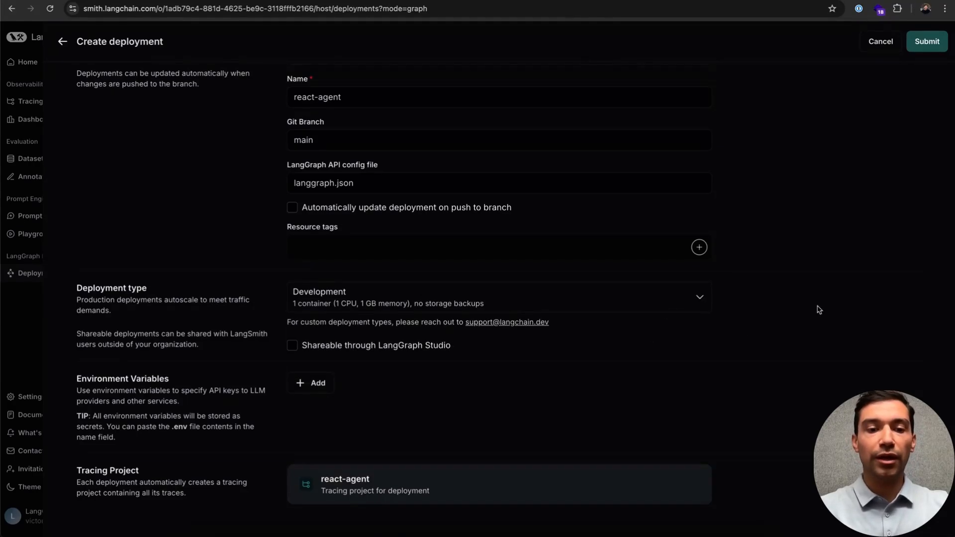
pyautogui.moveTo(292, 346)
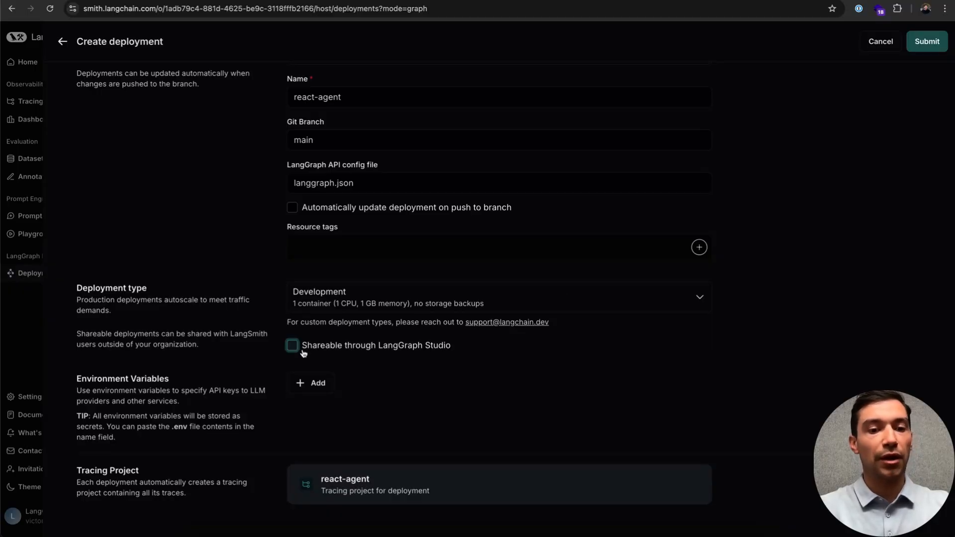
pyautogui.moveTo(801, 307)
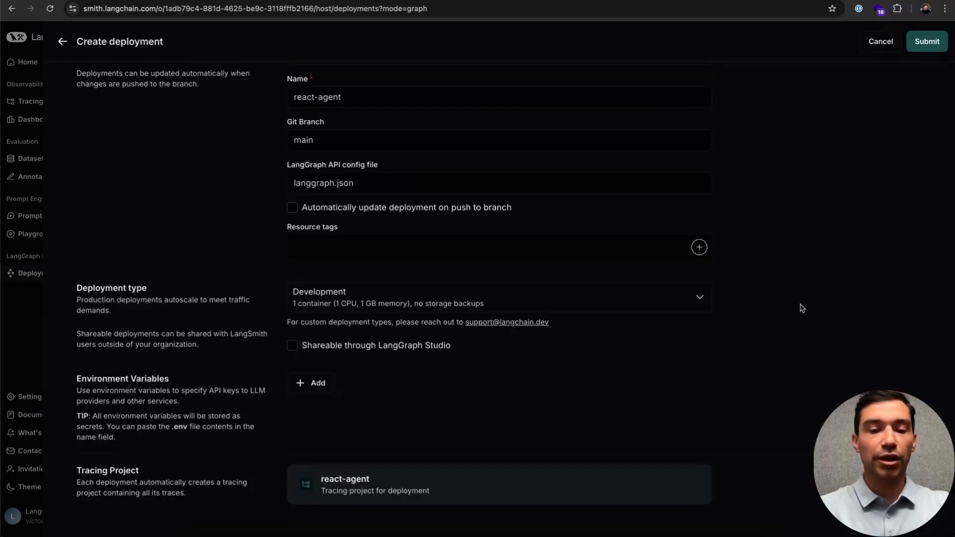
pyautogui.moveTo(550, 454)
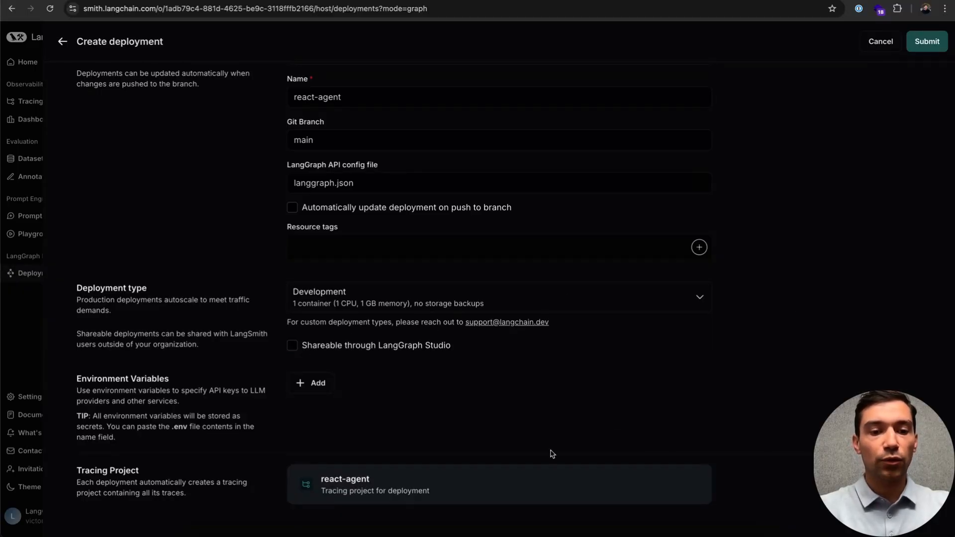
pyautogui.moveTo(864, 335)
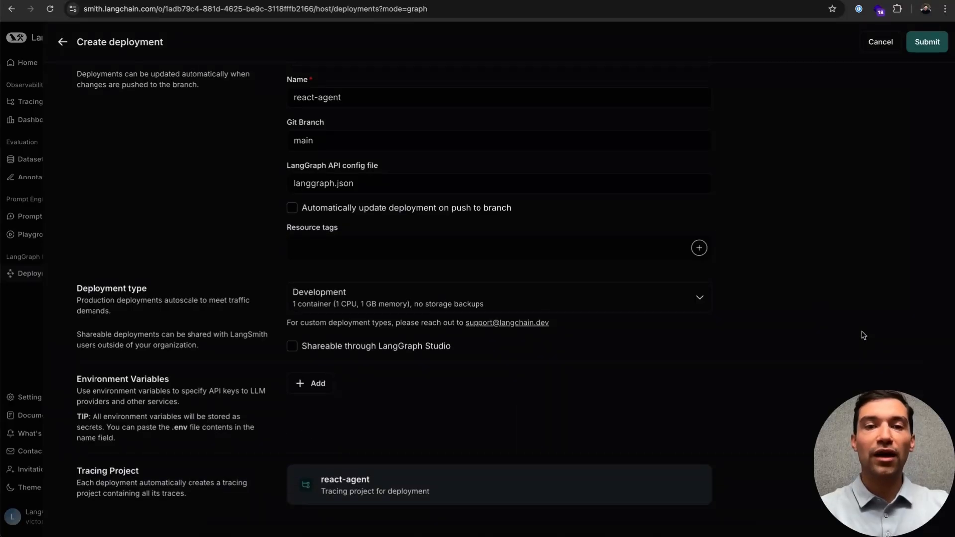
# Add OPENAI_API_KEY, ANTHROPIC_API_KEY and TAVILY_API_KEY as secret environment variables
pyautogui.click(310, 383)
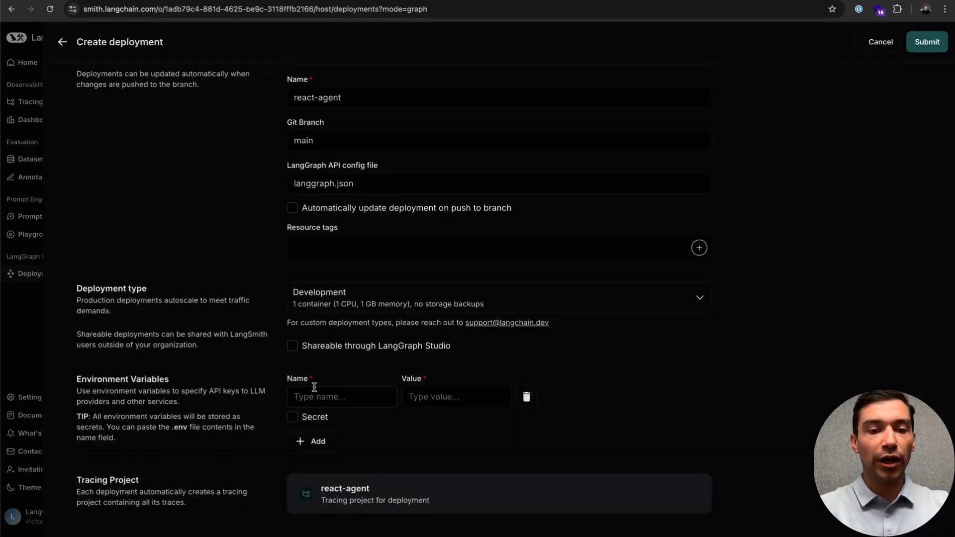
pyautogui.click(341, 397)
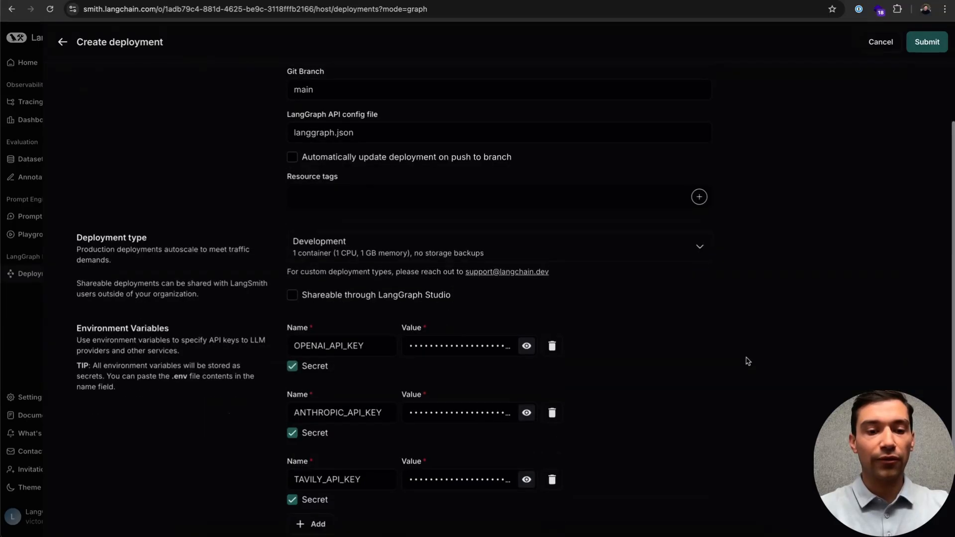
pyautogui.scroll(-3)
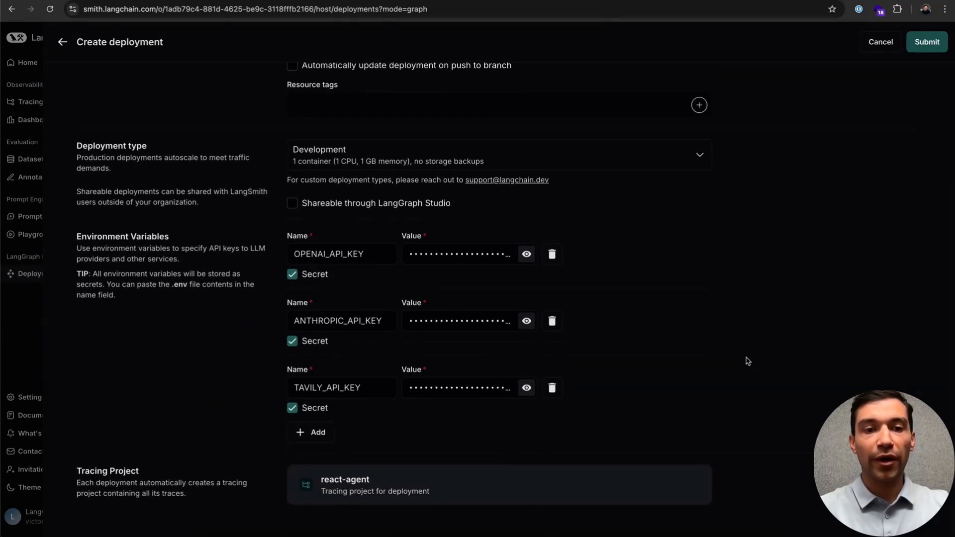
pyautogui.moveTo(186, 486)
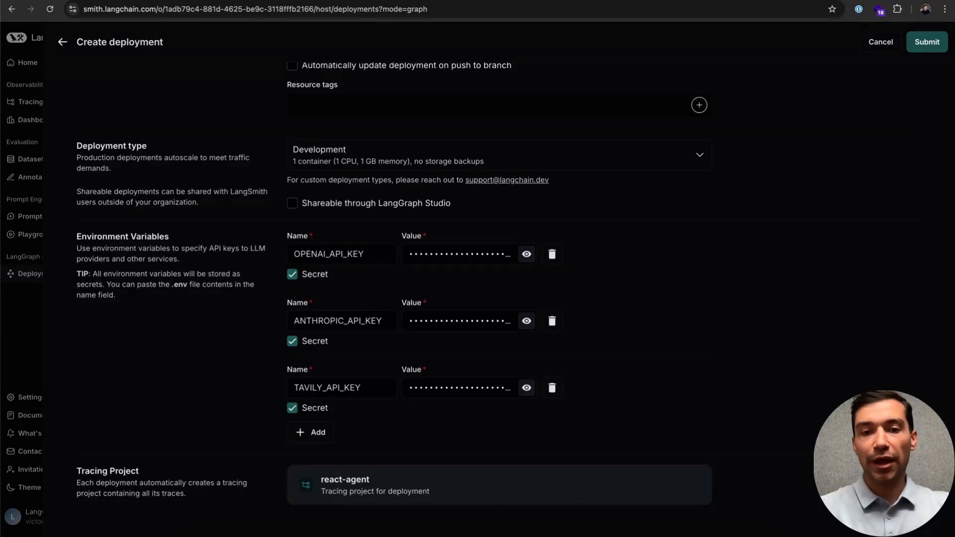
pyautogui.moveTo(899, 388)
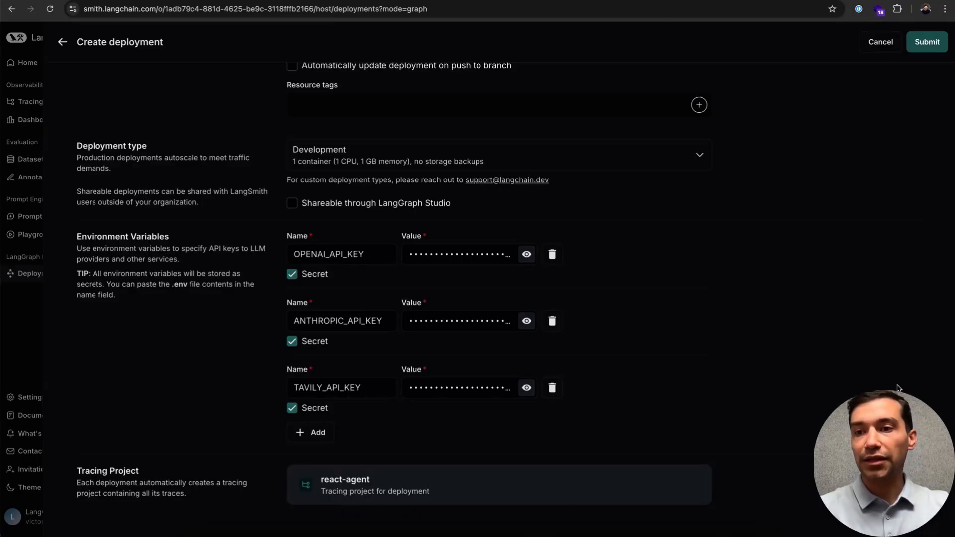
pyautogui.moveTo(943, 132)
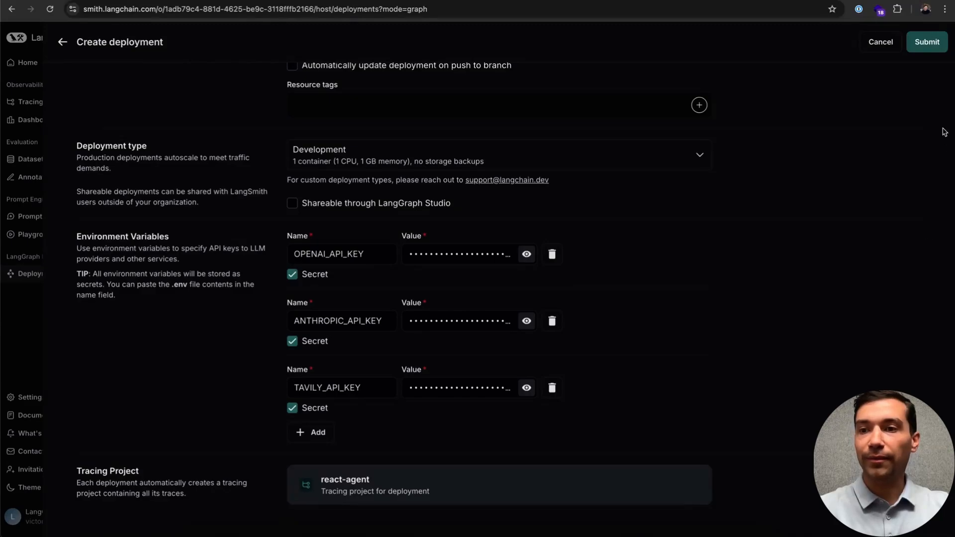
# Submit the react-agent deployment and view the build logs of its first revision
pyautogui.click(927, 42)
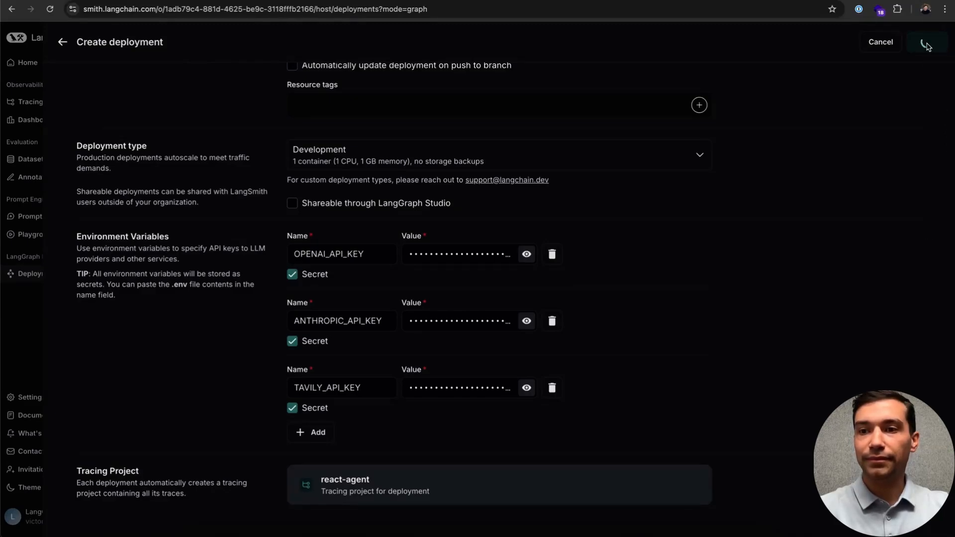
pyautogui.click(926, 41)
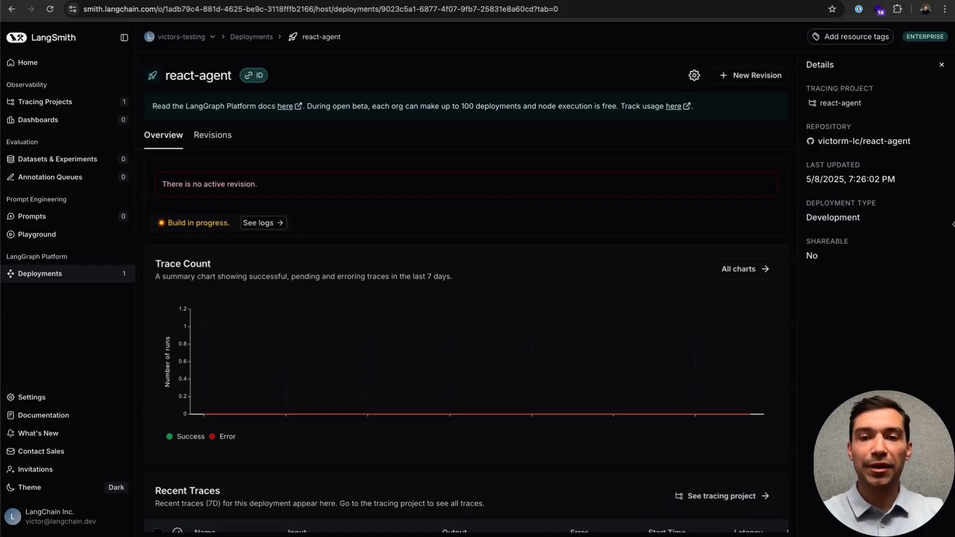
pyautogui.click(212, 135)
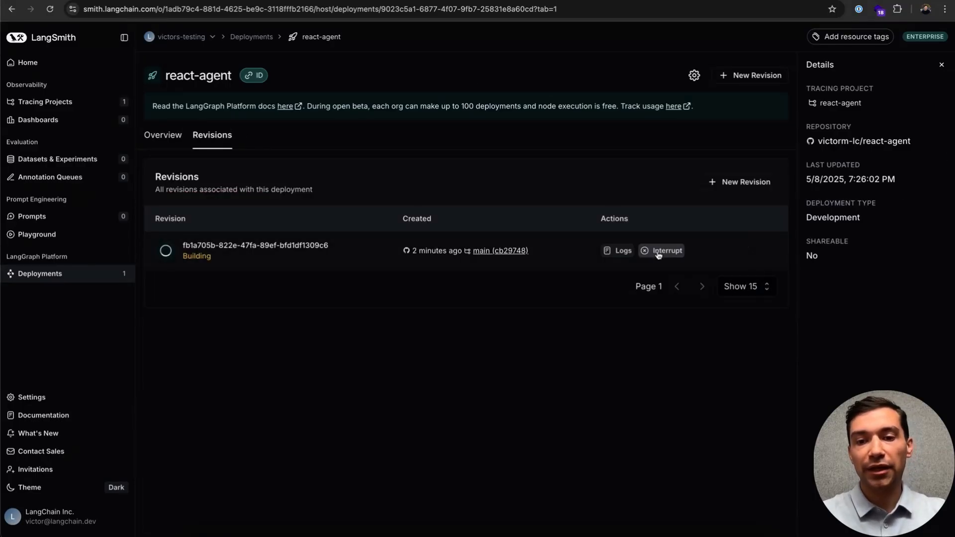
pyautogui.moveTo(640, 254)
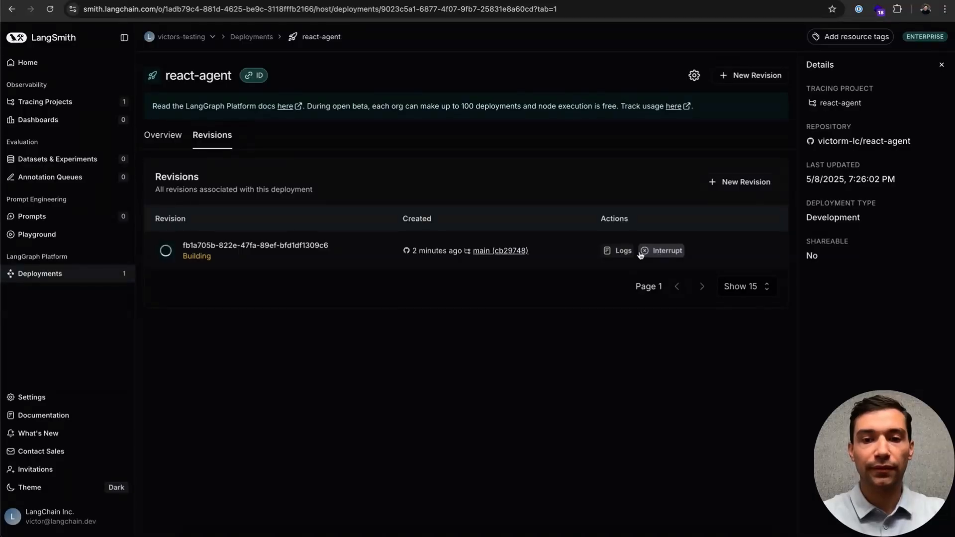
pyautogui.moveTo(617, 250)
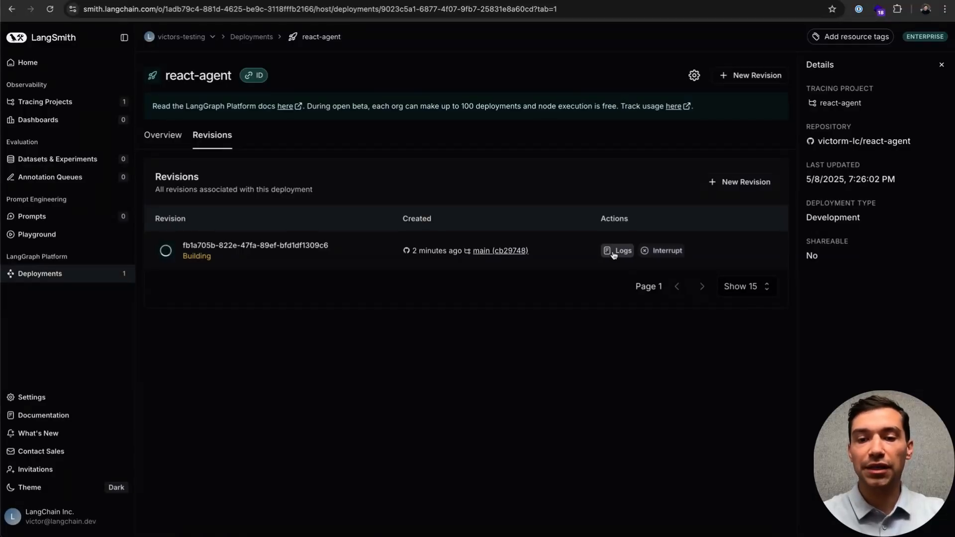
pyautogui.click(617, 250)
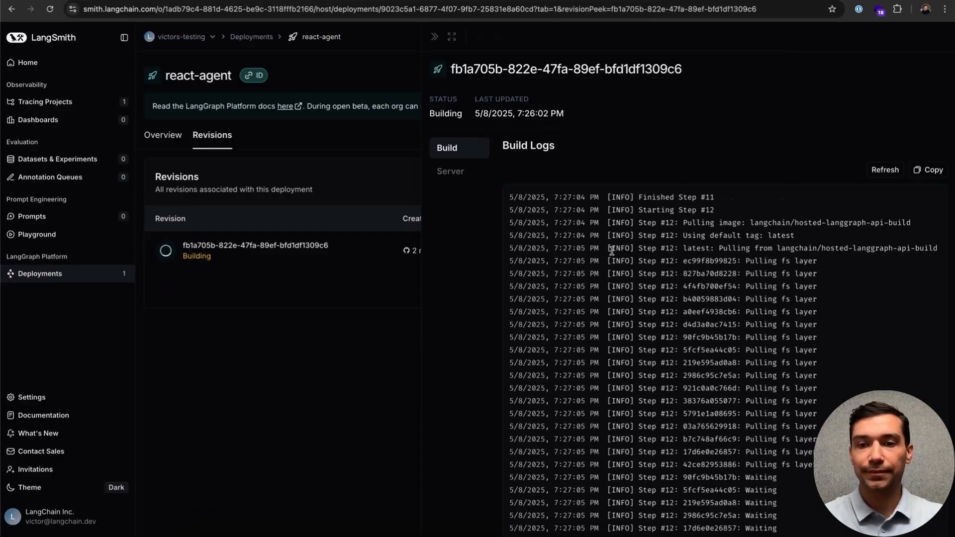
pyautogui.scroll(-3)
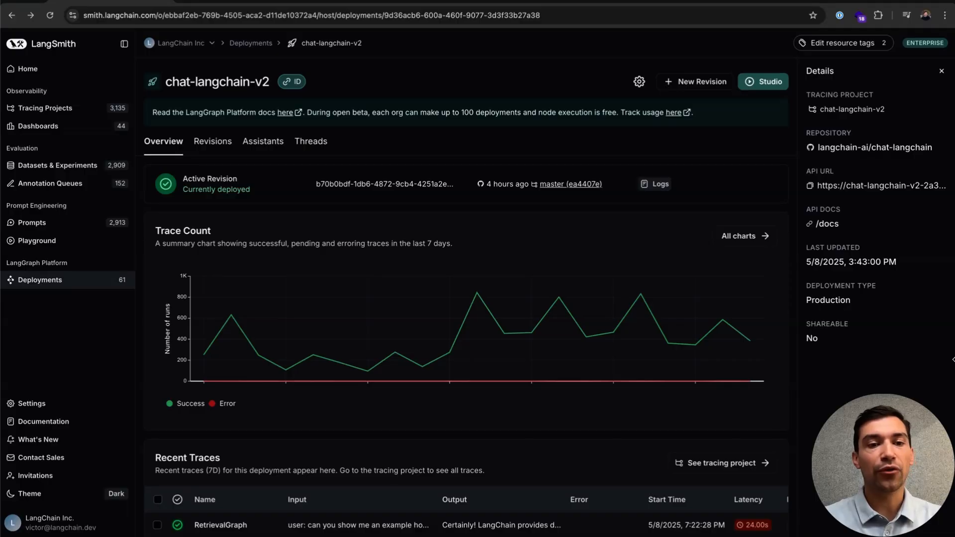
pyautogui.moveTo(279, 206)
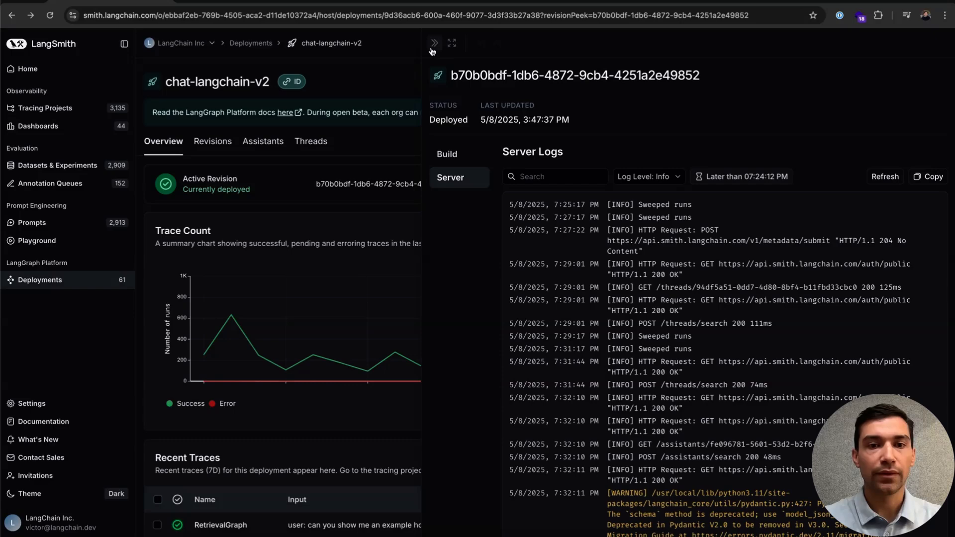
pyautogui.click(433, 42)
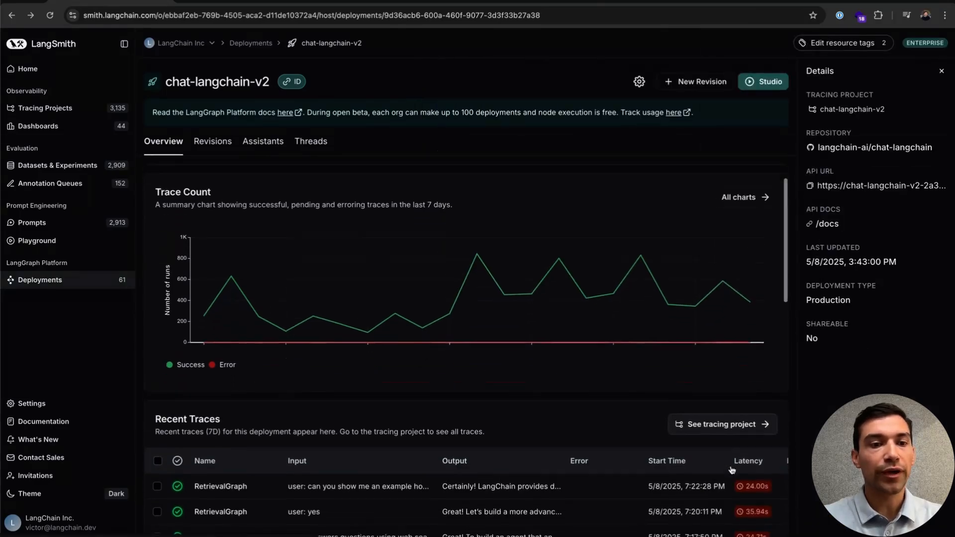
pyautogui.moveTo(596, 333)
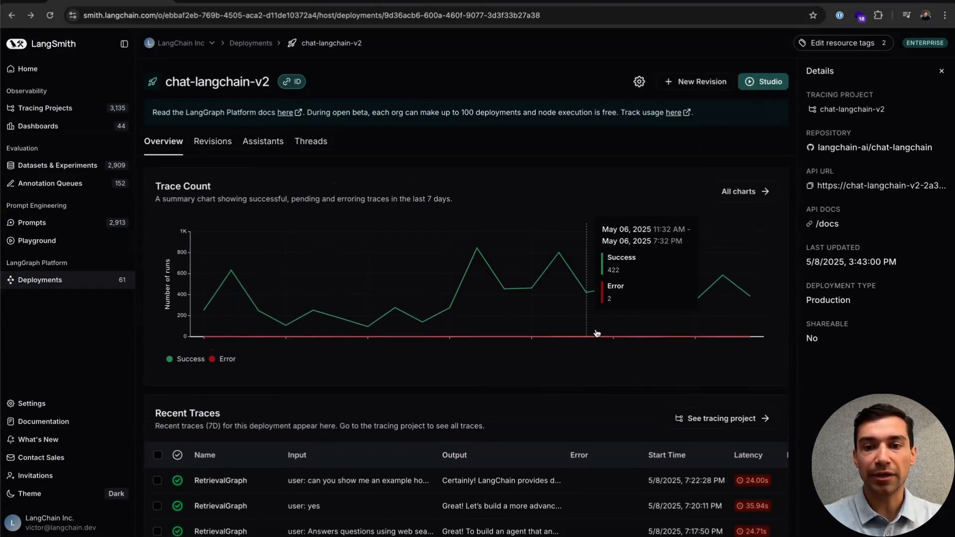
pyautogui.scroll(-3)
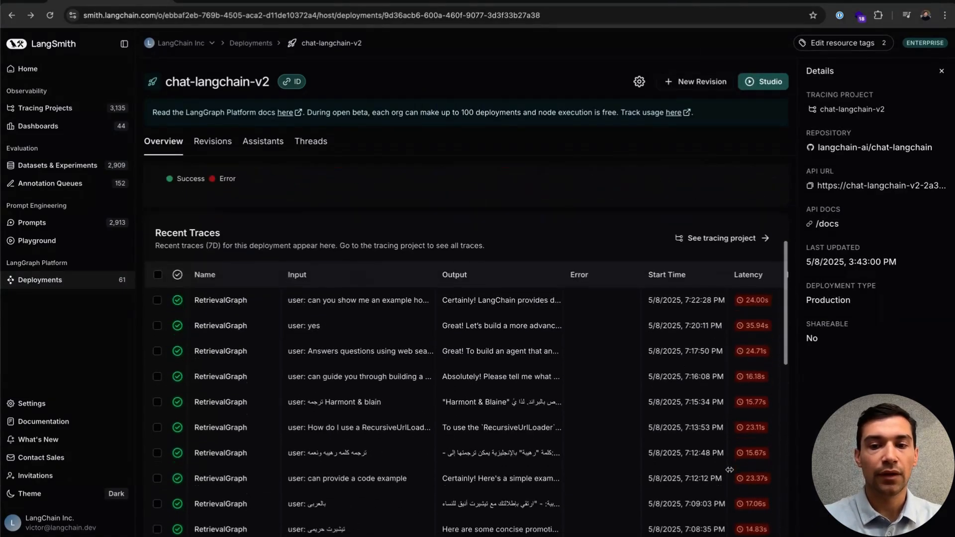
pyautogui.scroll(-3)
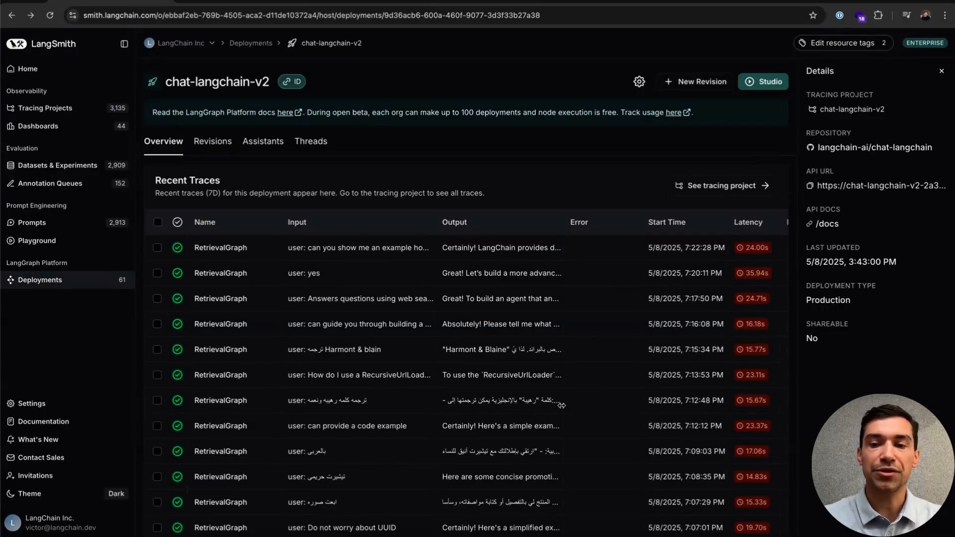
pyautogui.scroll(-3)
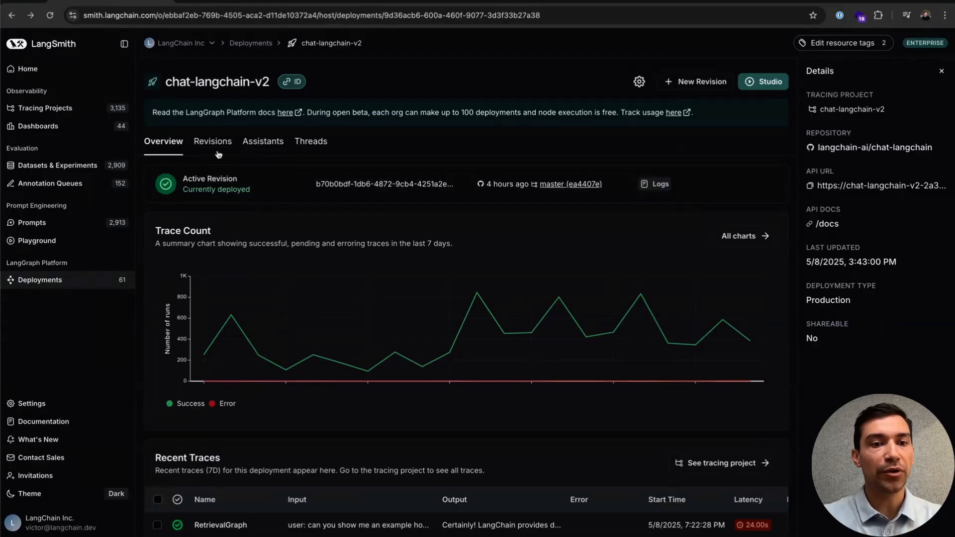
# Review chat-langchain-v2's revision history and its New Revision form's secret variables, leaving it unsubmitted
pyautogui.click(212, 140)
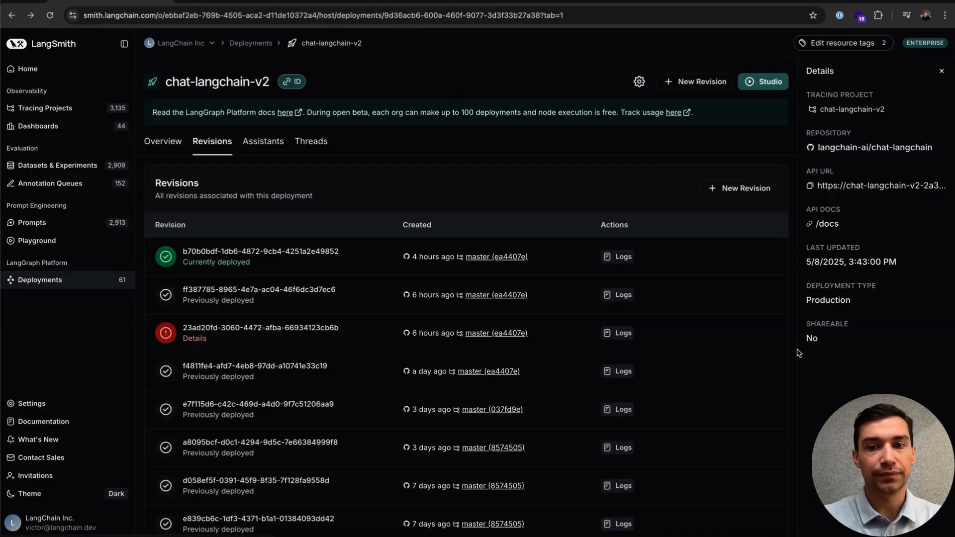
pyautogui.scroll(-3)
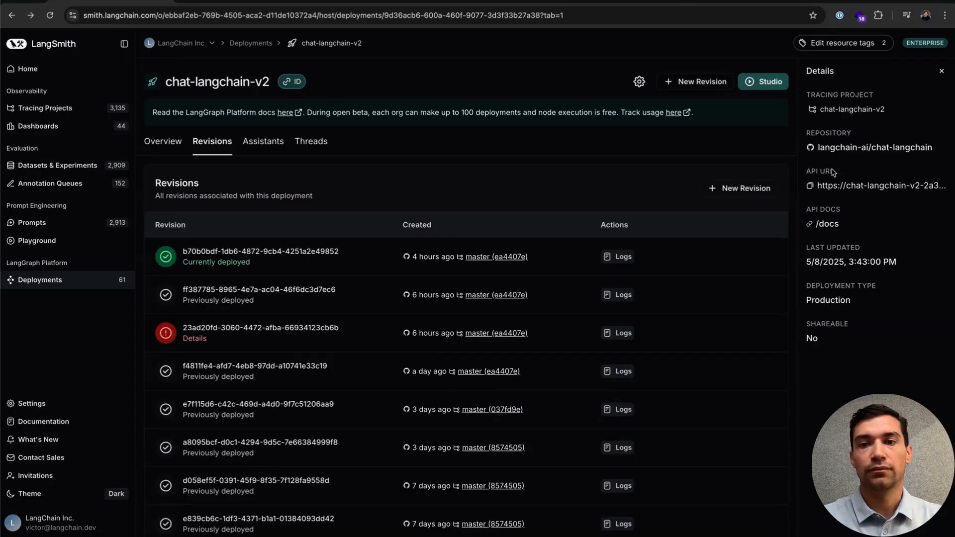
pyautogui.moveTo(695, 82)
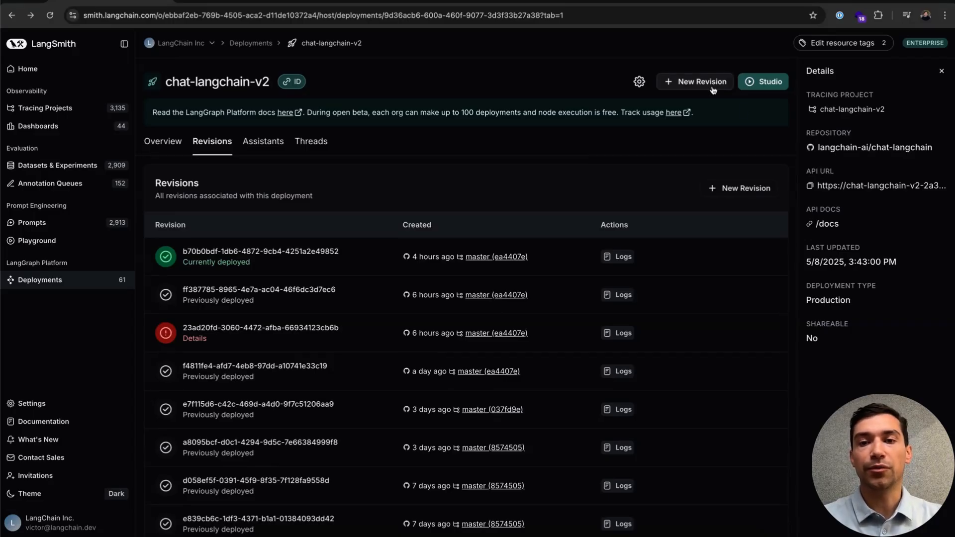
pyautogui.click(694, 82)
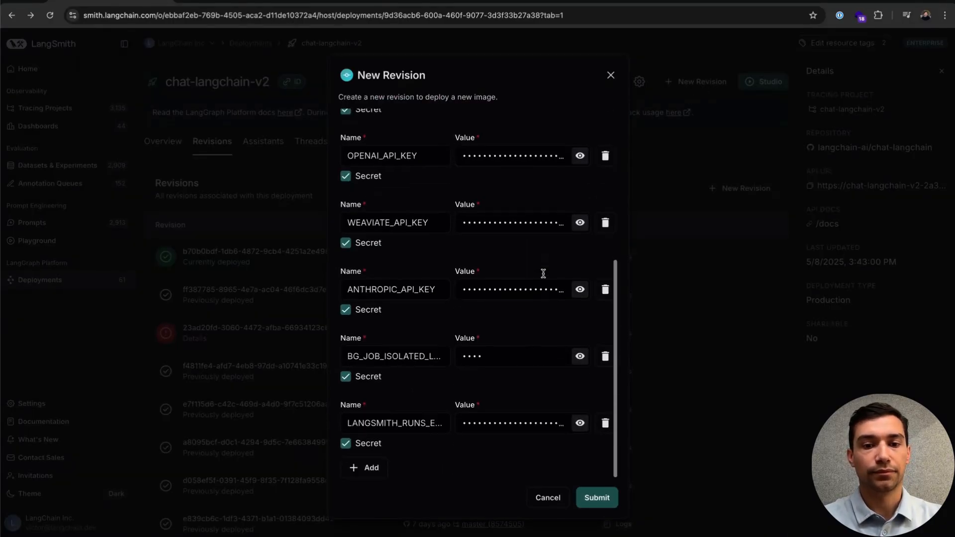
pyautogui.scroll(3)
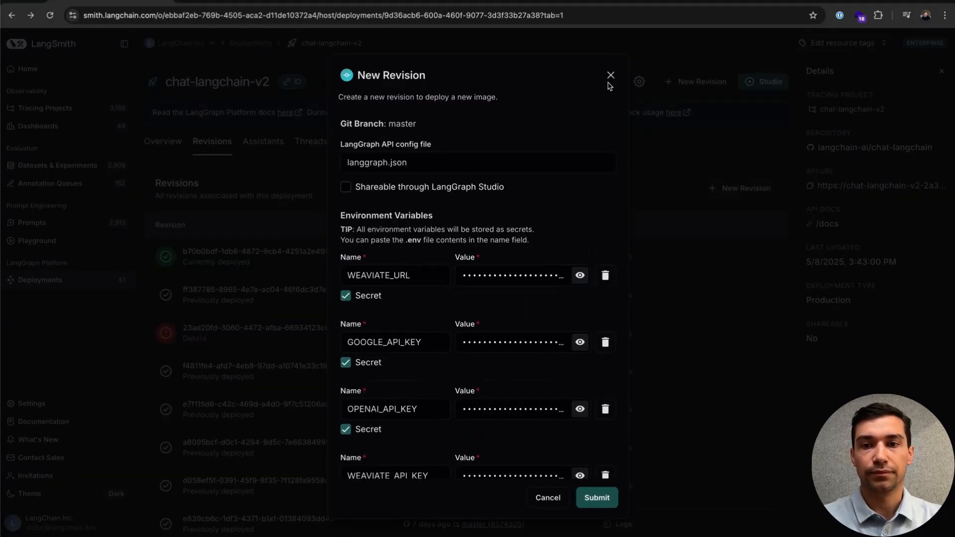
pyautogui.click(610, 75)
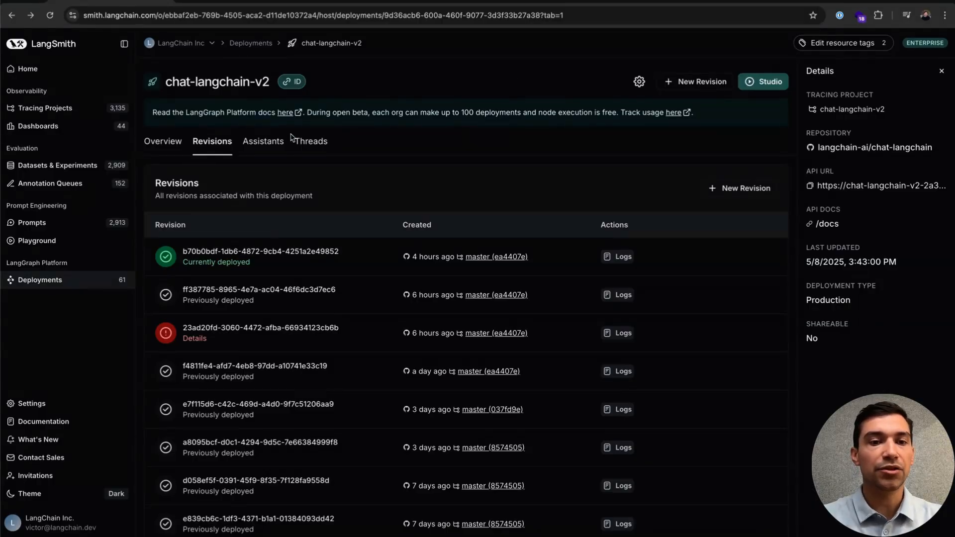
# View chat-langchain-v2's default chat assistant, then its thread list with status counts
pyautogui.click(263, 141)
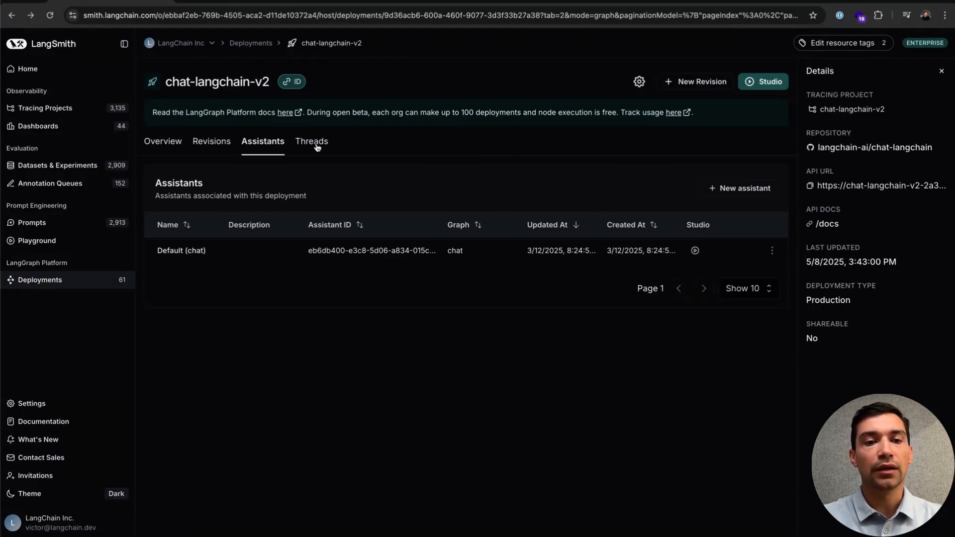
pyautogui.click(311, 141)
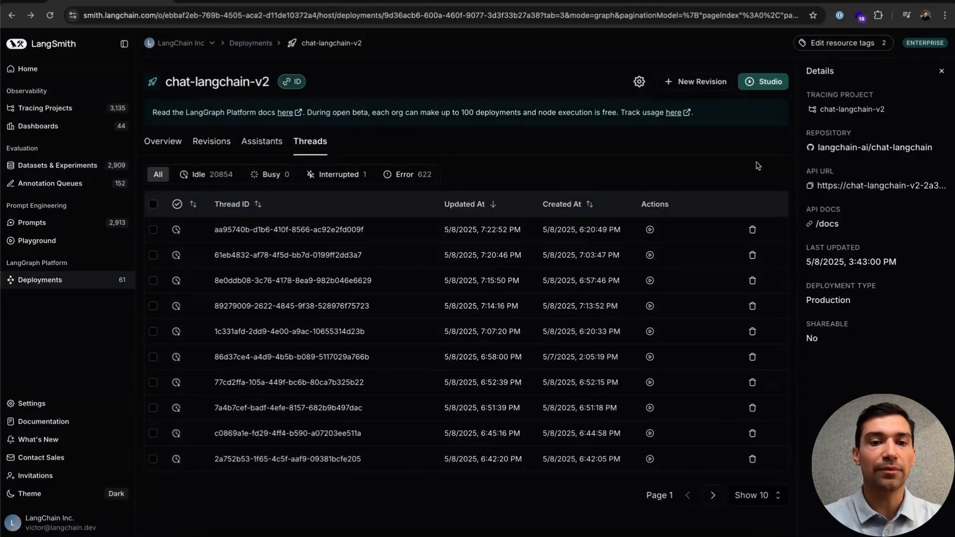
pyautogui.moveTo(503, 128)
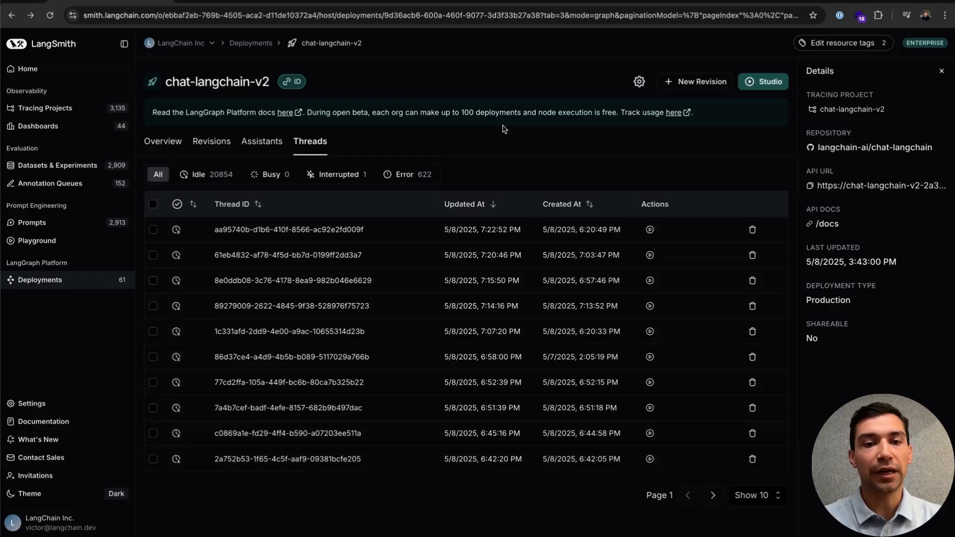
pyautogui.moveTo(673, 173)
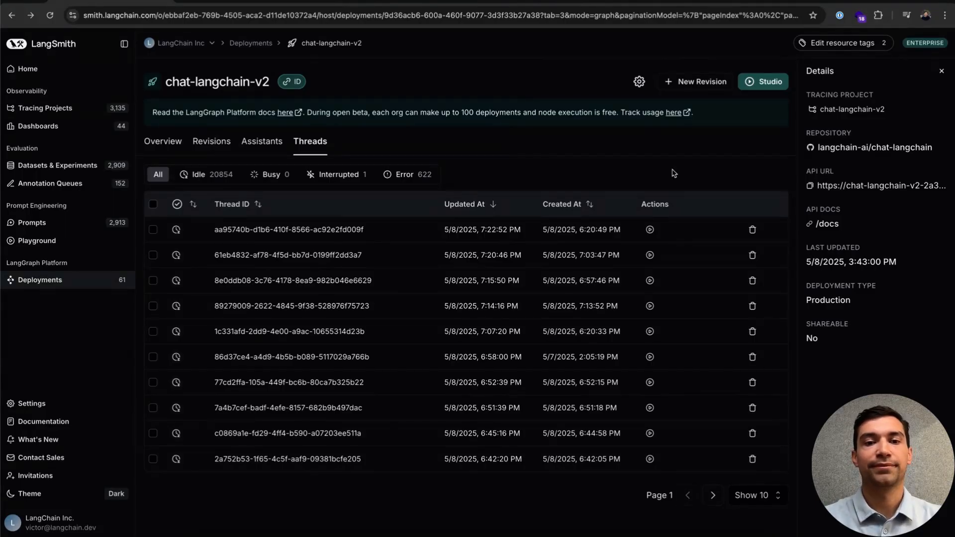
pyautogui.moveTo(646, 114)
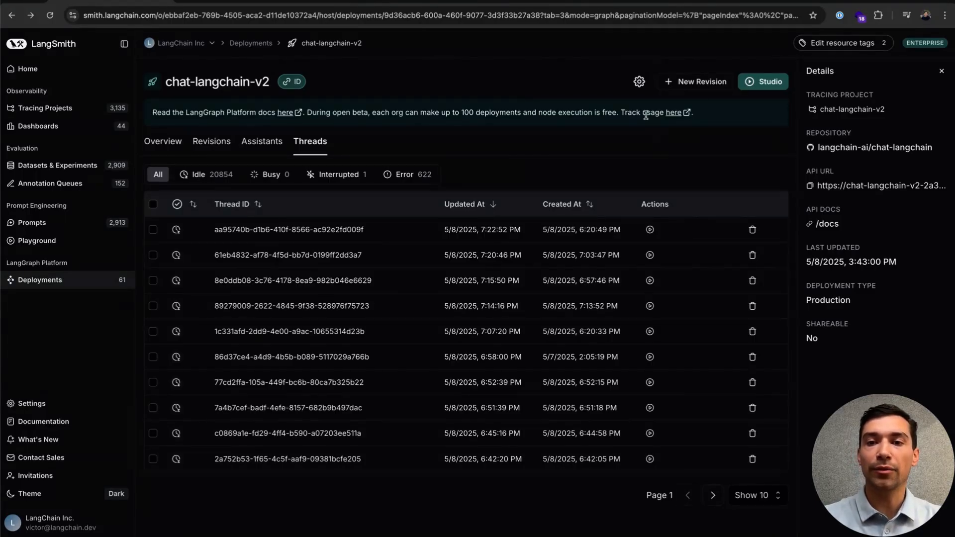
pyautogui.click(638, 81)
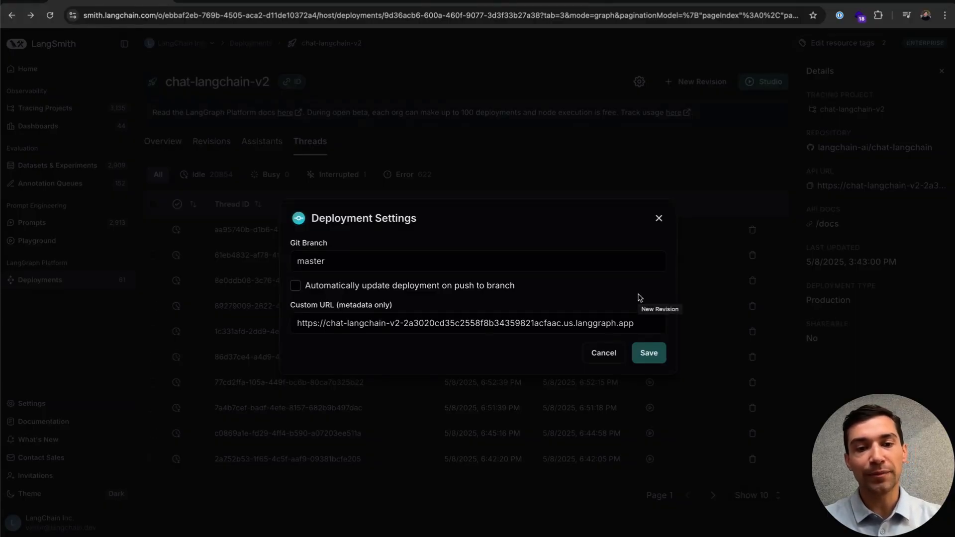
pyautogui.moveTo(582, 323)
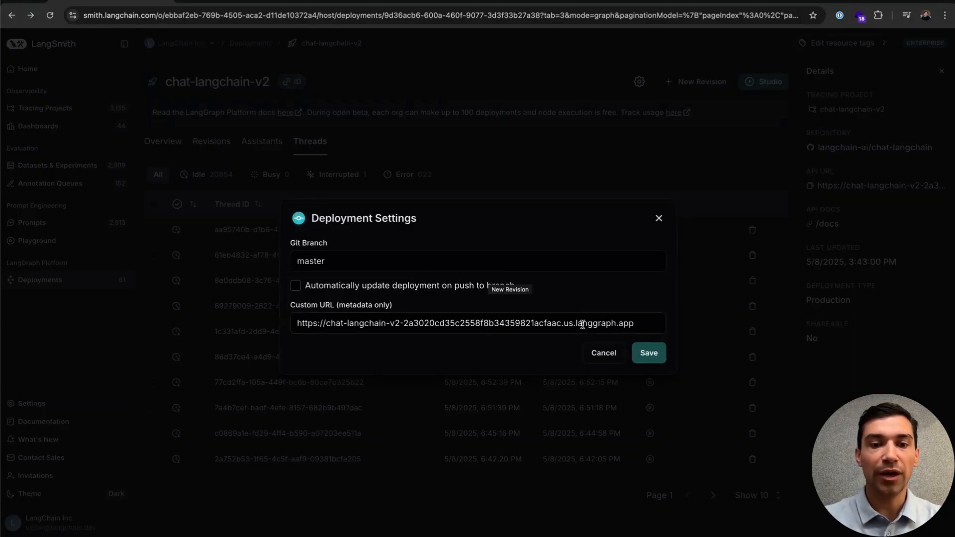
pyautogui.moveTo(656, 239)
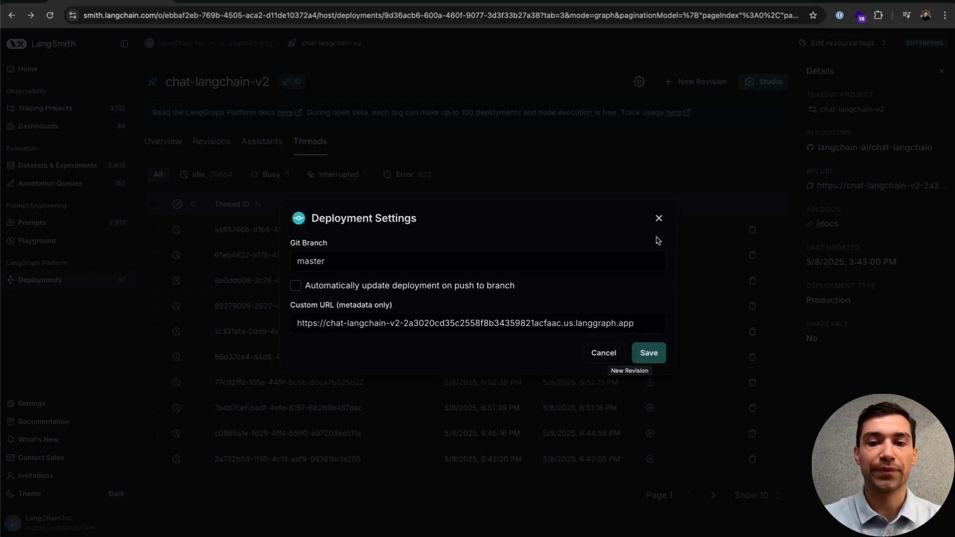
pyautogui.click(659, 218)
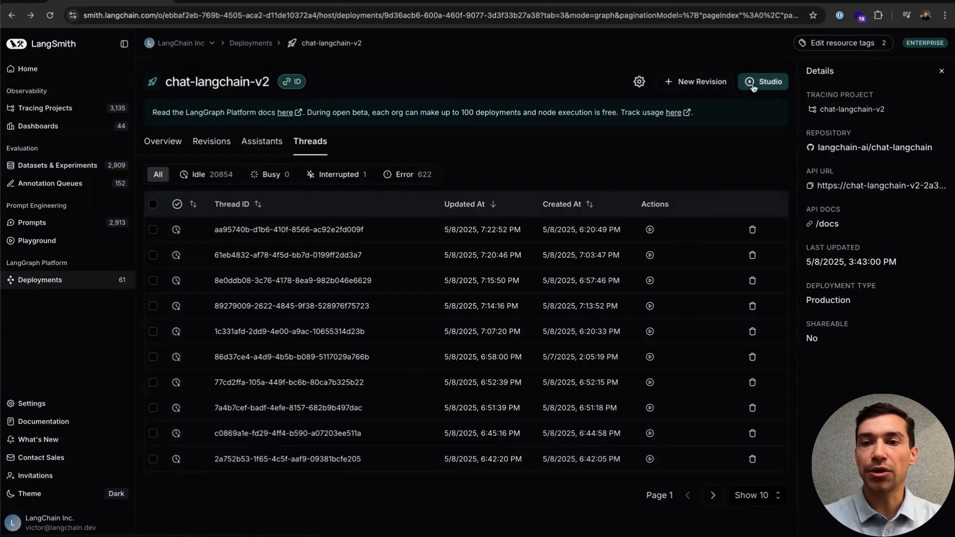
pyautogui.click(763, 81)
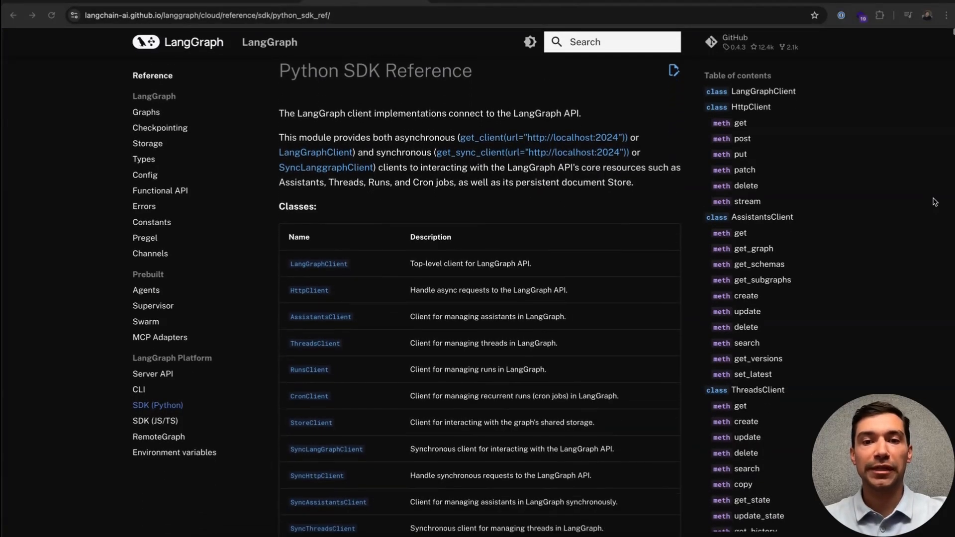
# Scroll through the Assistants API reference including Create Assistant, then switch to the Self-hosted data plane slide
pyautogui.scroll(-3)
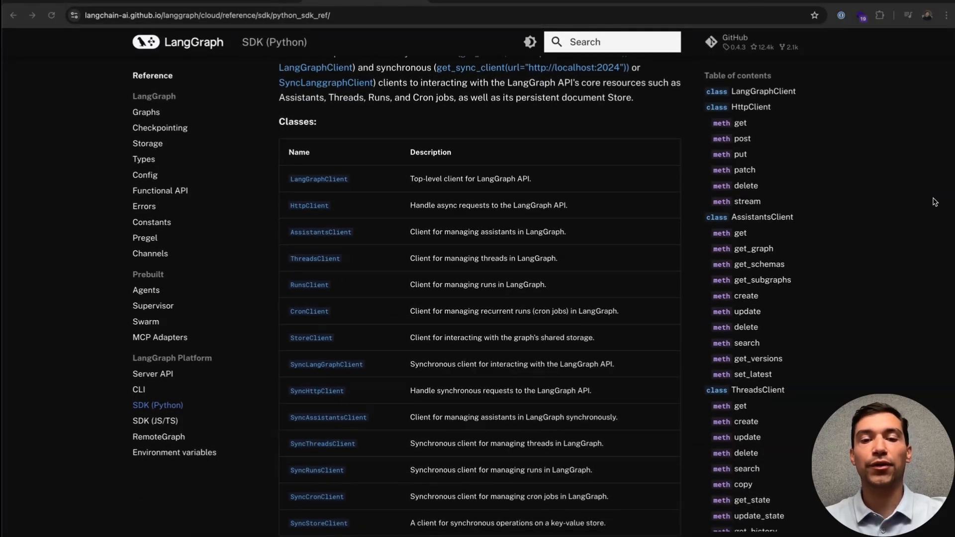
pyautogui.scroll(-3)
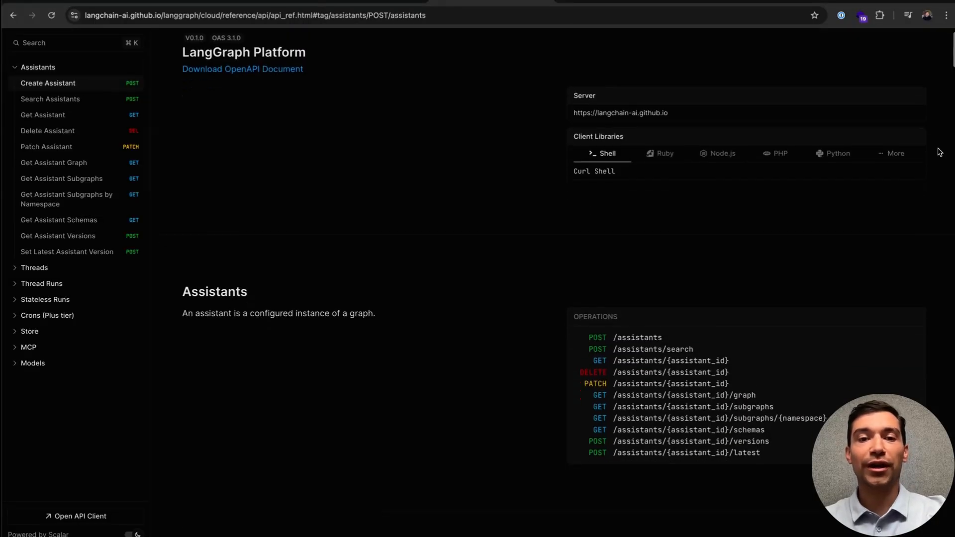
pyautogui.scroll(-3)
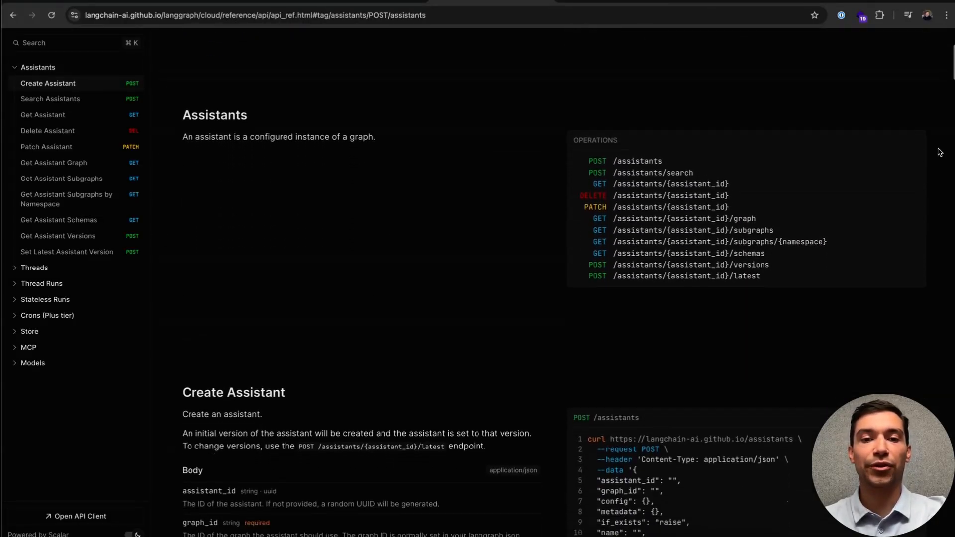
pyautogui.scroll(-3)
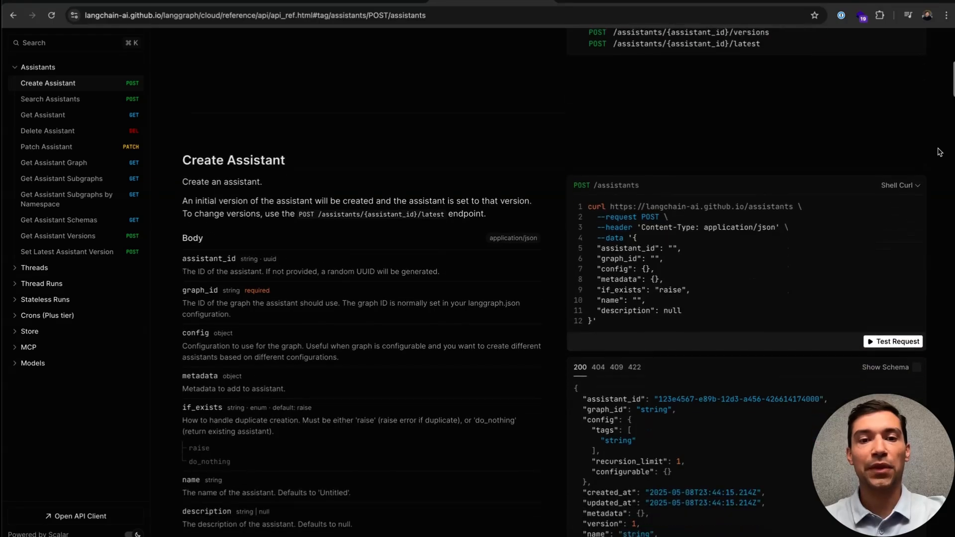
pyautogui.scroll(-3)
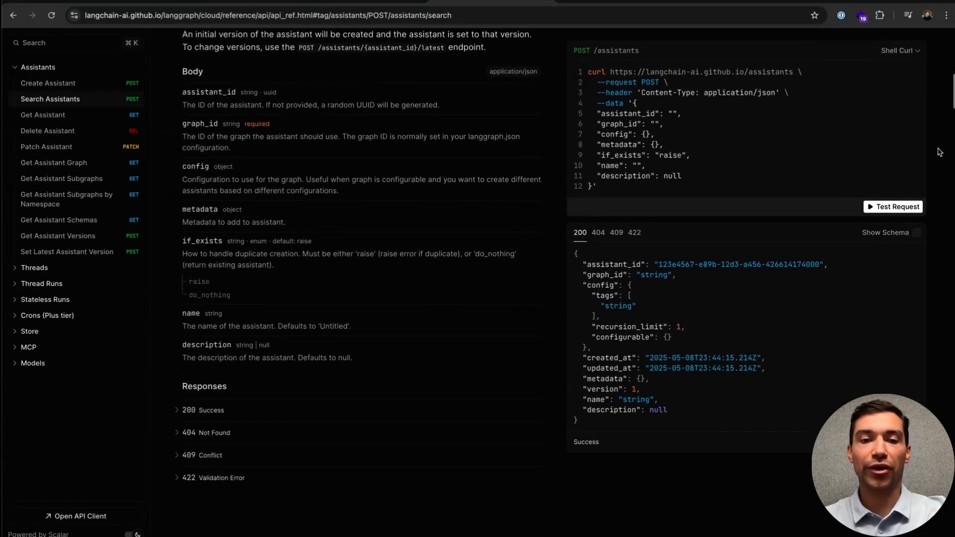
pyautogui.scroll(-3)
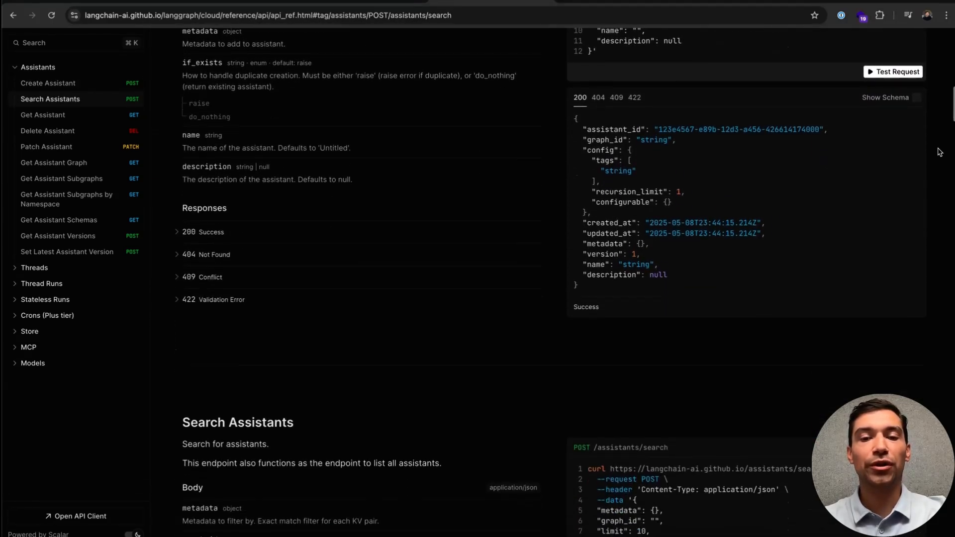
pyautogui.press('alt+tab')
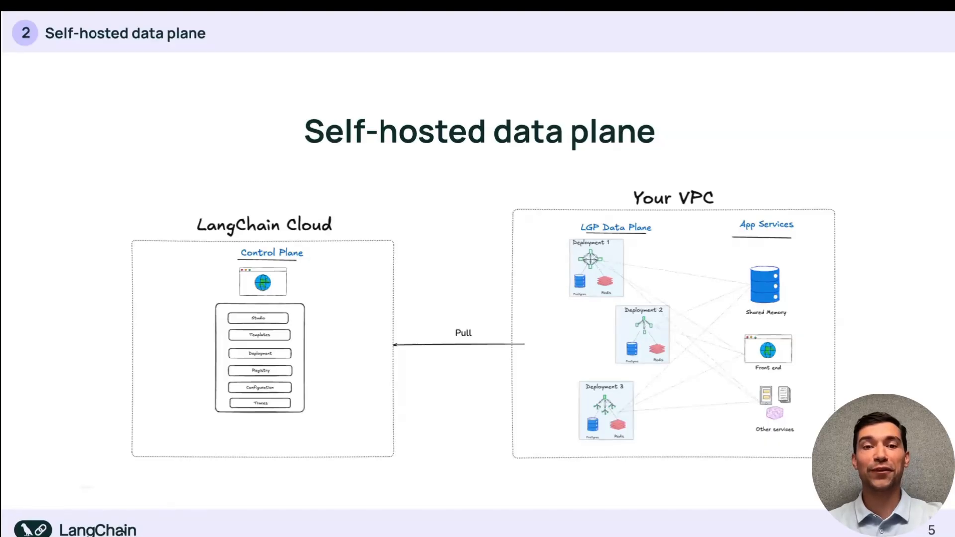